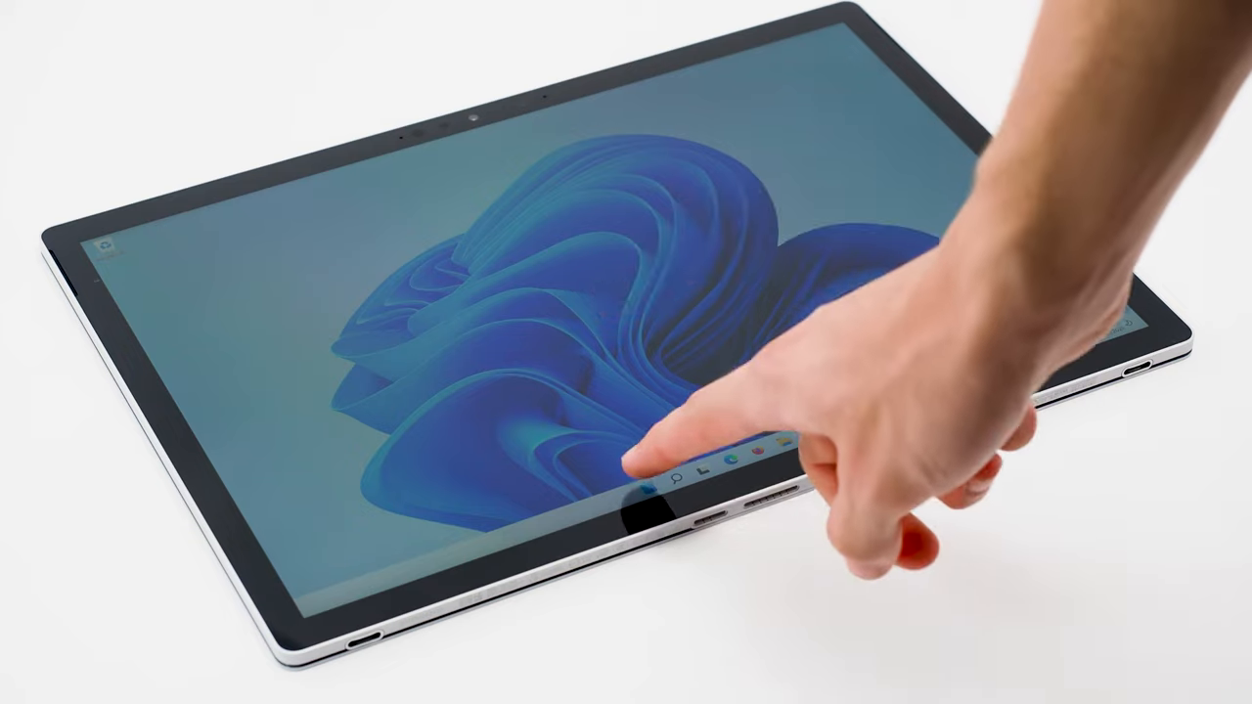
- Turn on three- and four-finger touch gestures on the Touch page
click(638, 473)
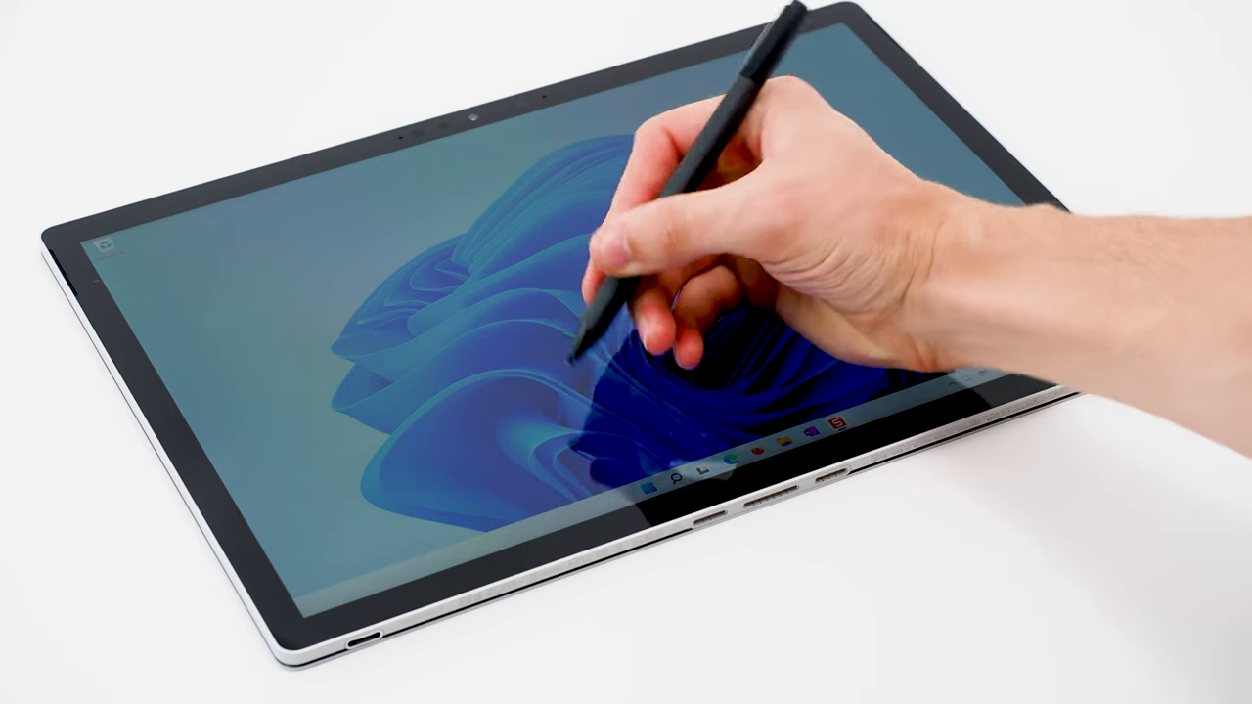
click(667, 486)
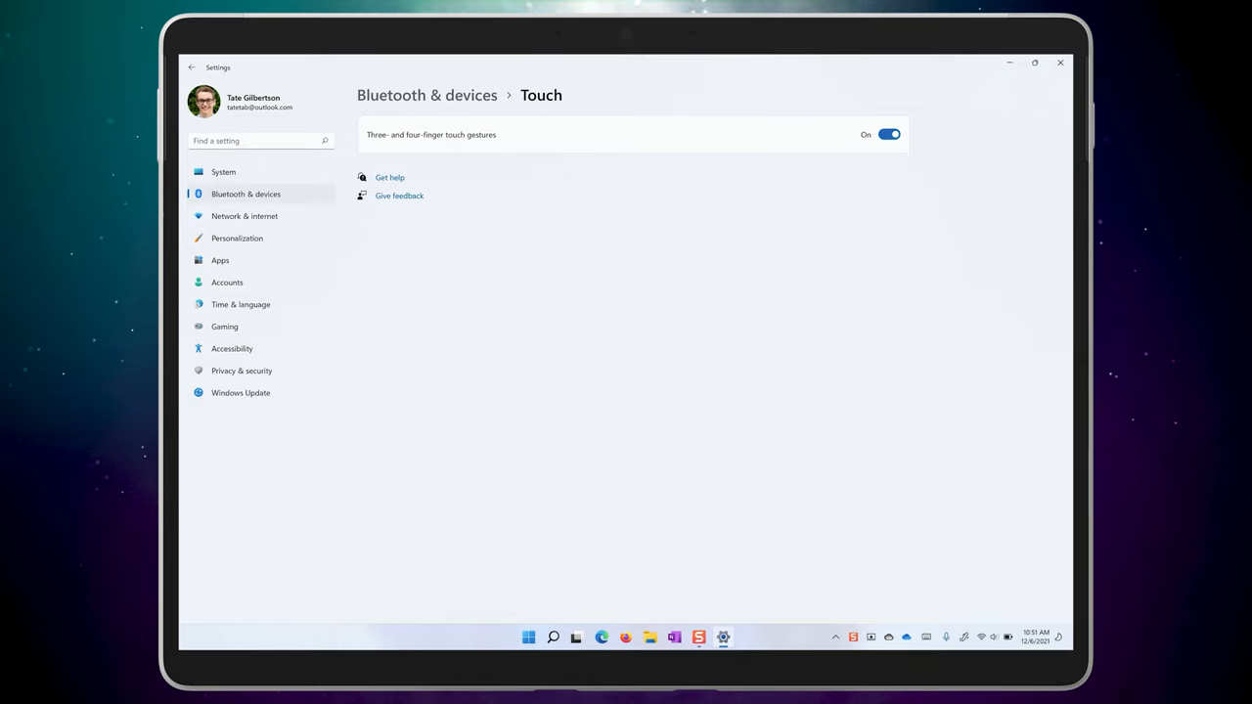
- Open the Touchpad page to review four-finger swipe and tap gestures
click(191, 67)
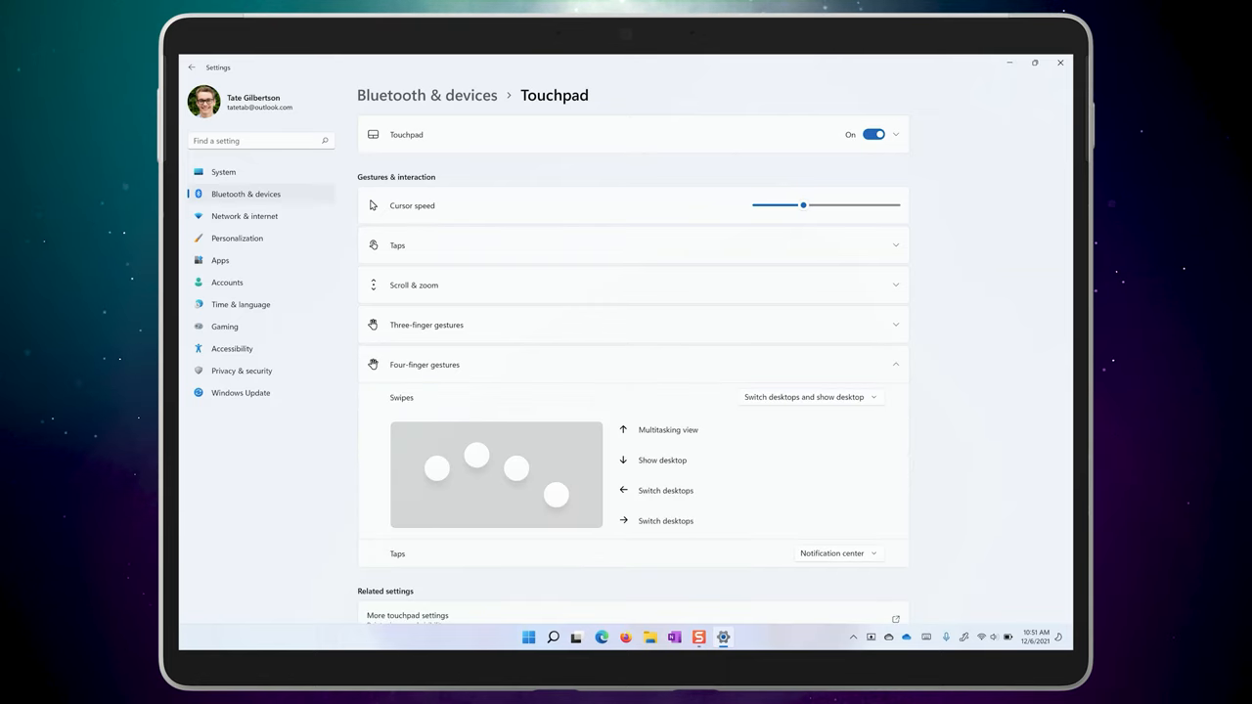
- Scroll back to the Bluetooth & devices overview listing Surface Pen and Pen & Windows Ink
scroll(down, 3)
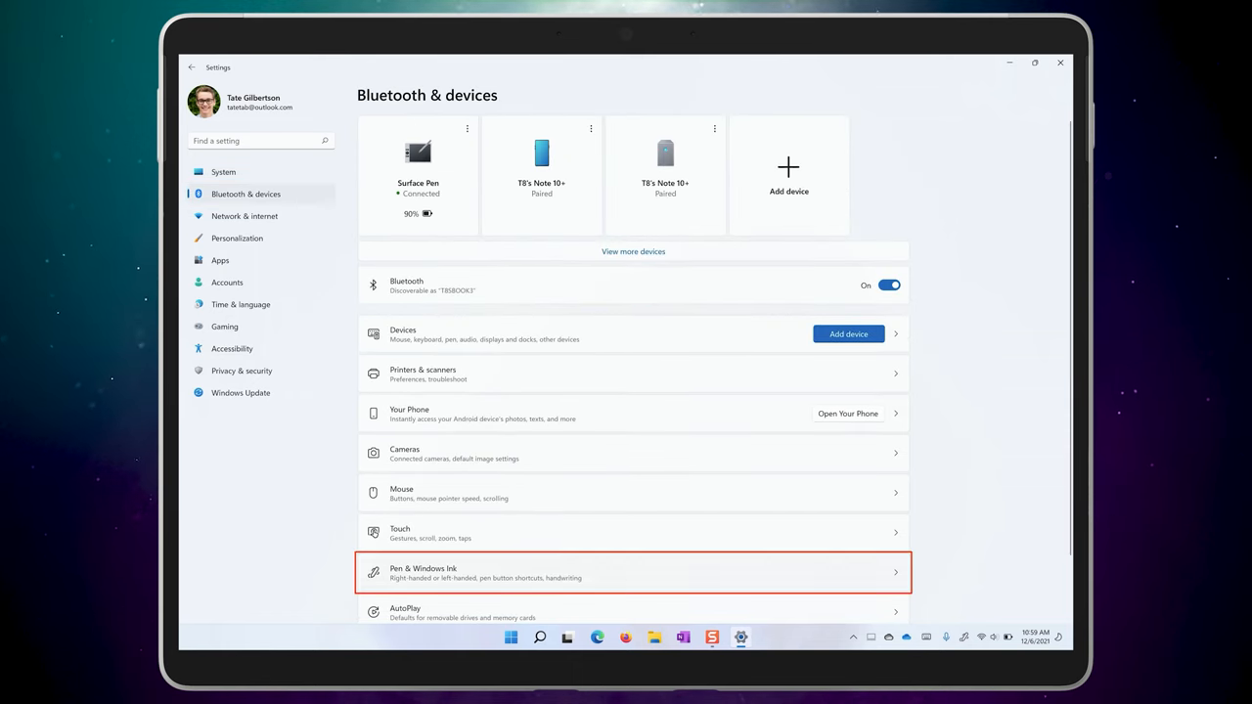
- In Pen & Windows Ink, keep the writing hand set to Right
click(633, 572)
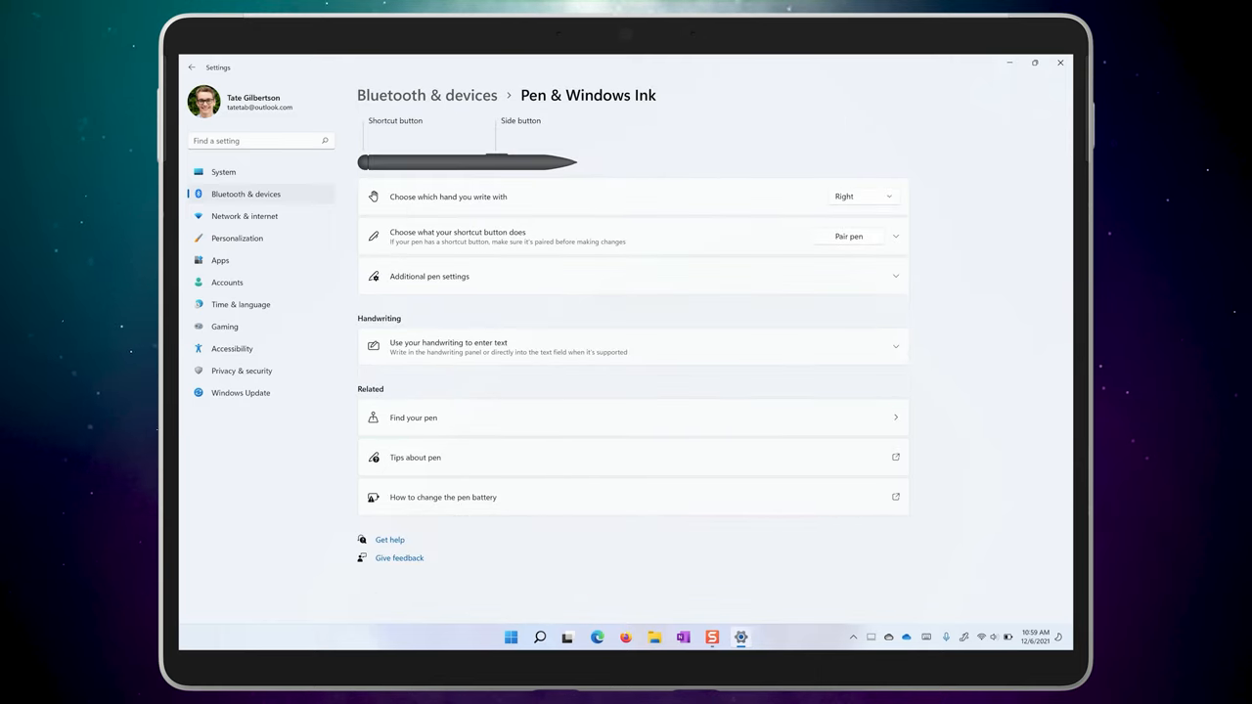
click(861, 196)
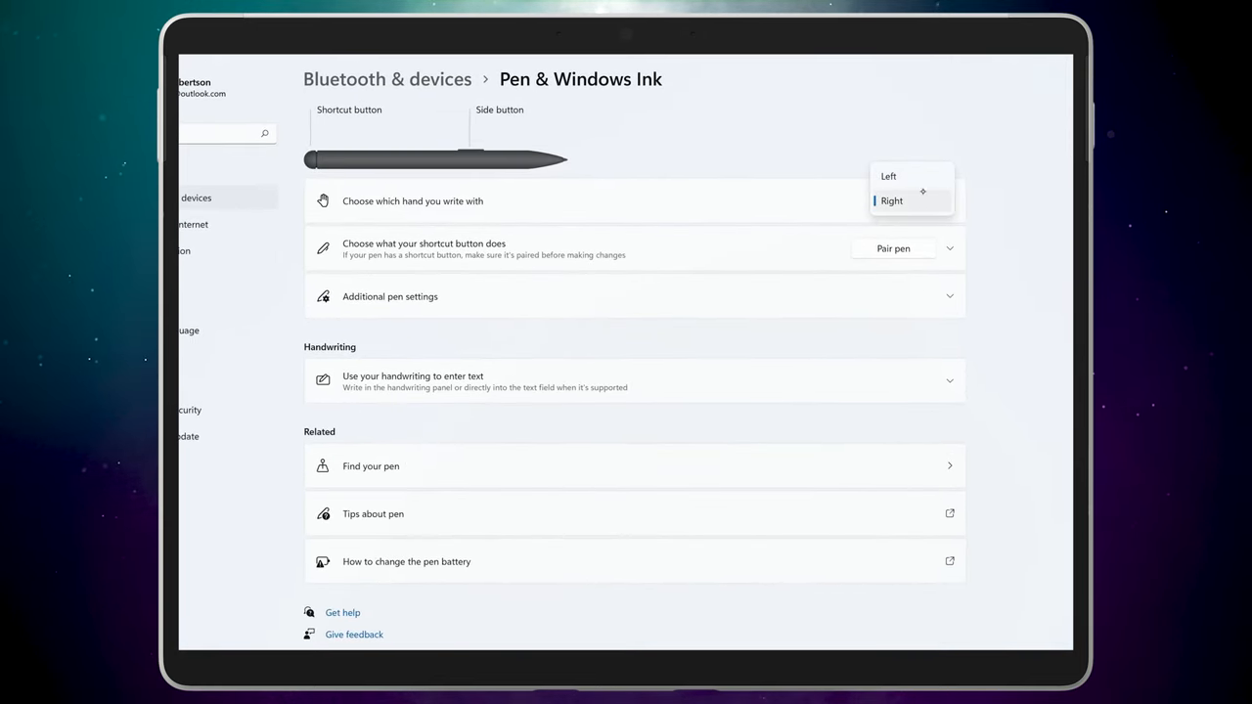
click(891, 201)
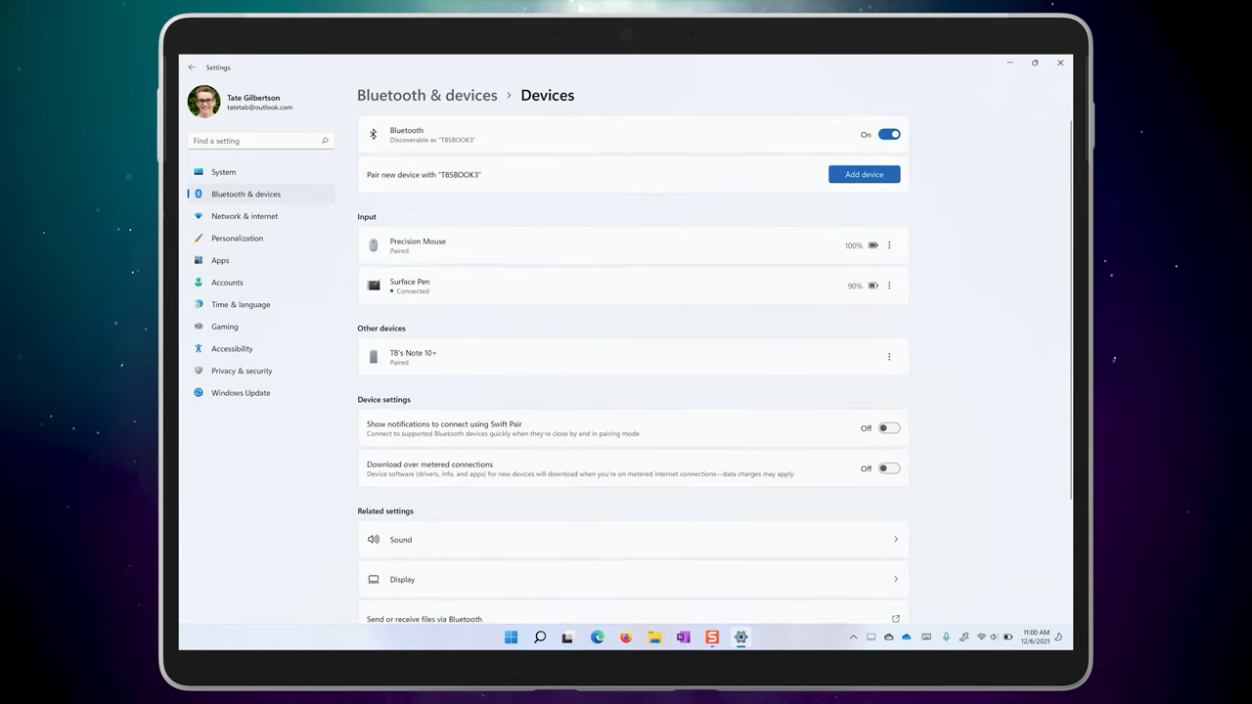
- Start adding a device and choose Bluetooth to pair the Surface Pen
click(862, 174)
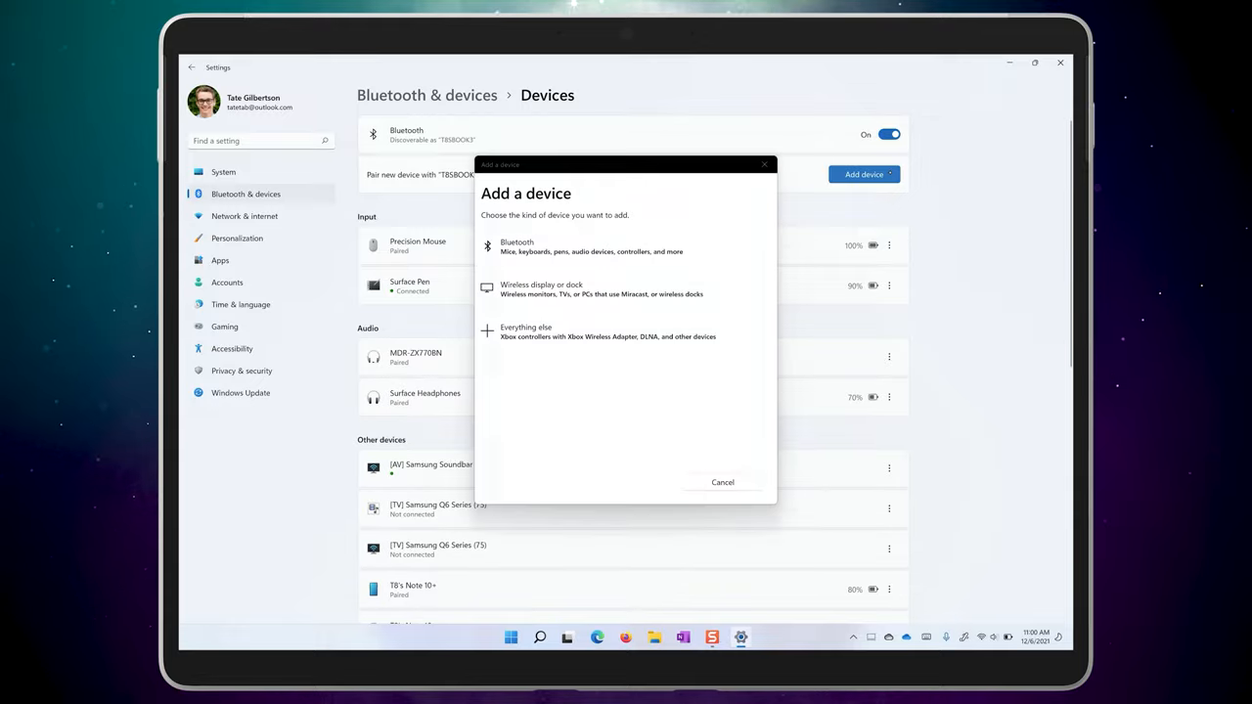
click(516, 247)
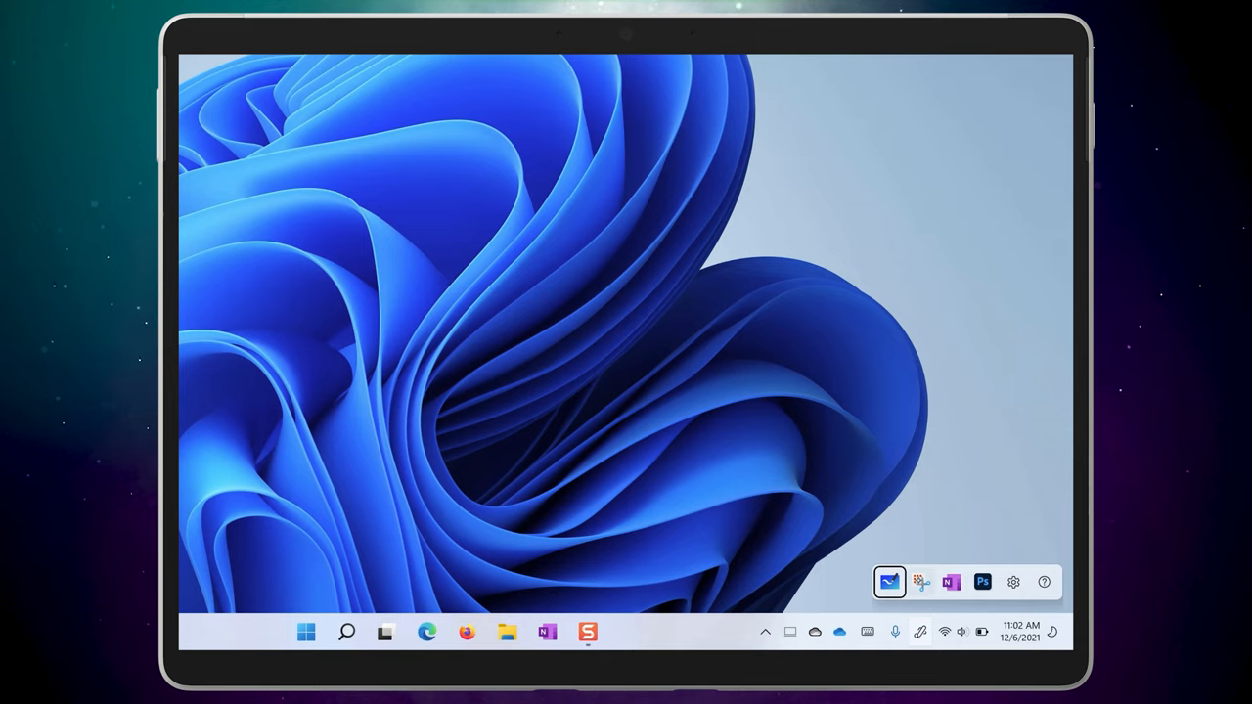
mouse_move(889, 582)
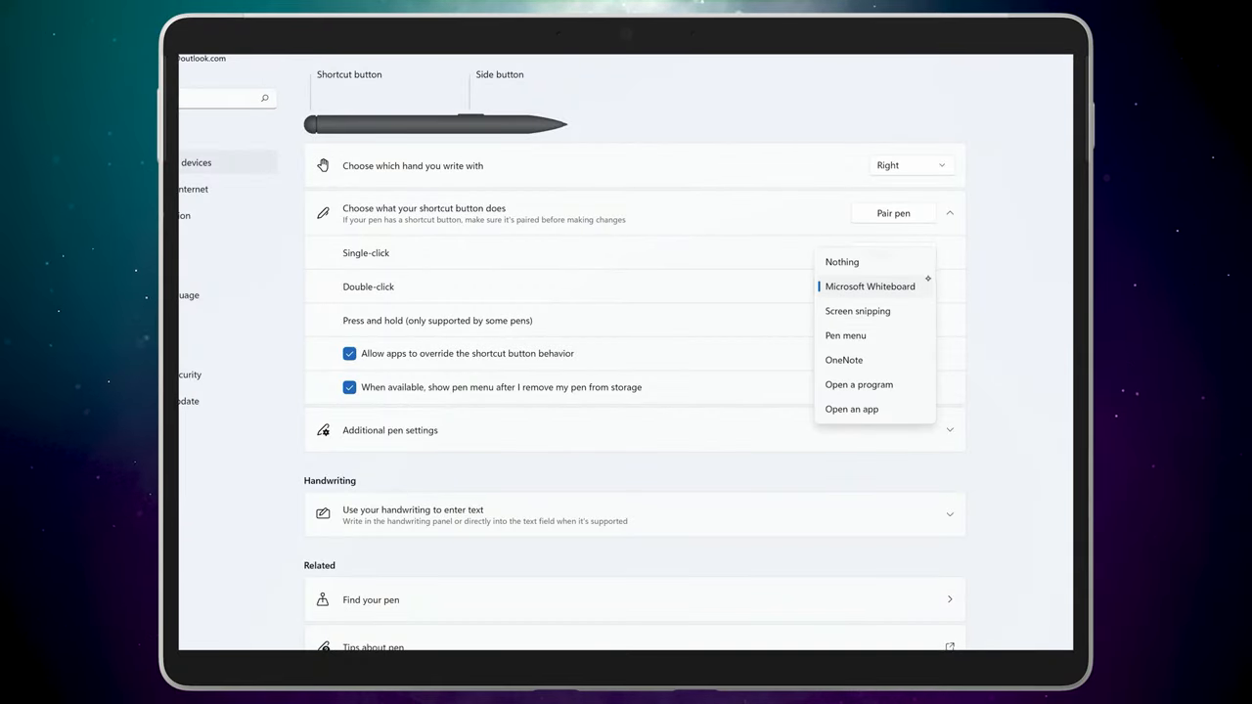
- Set pen single-click to Pen menu and press-and-hold to Open an app
click(844, 336)
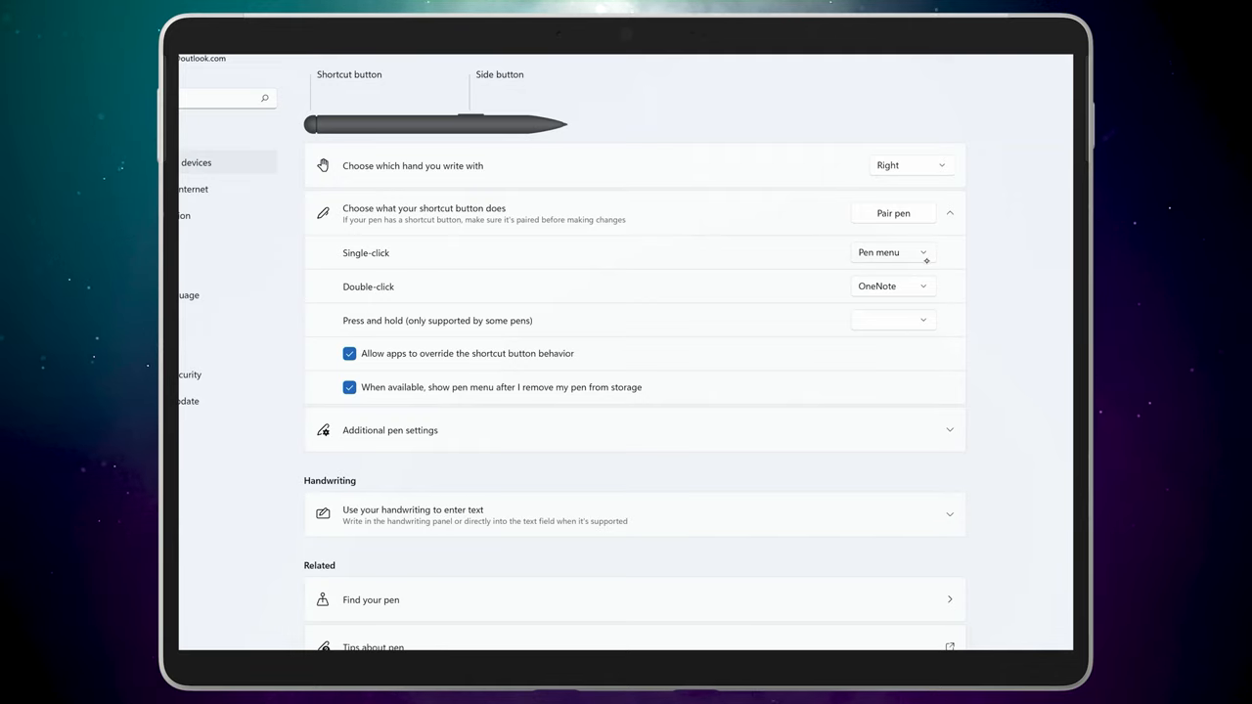
click(892, 252)
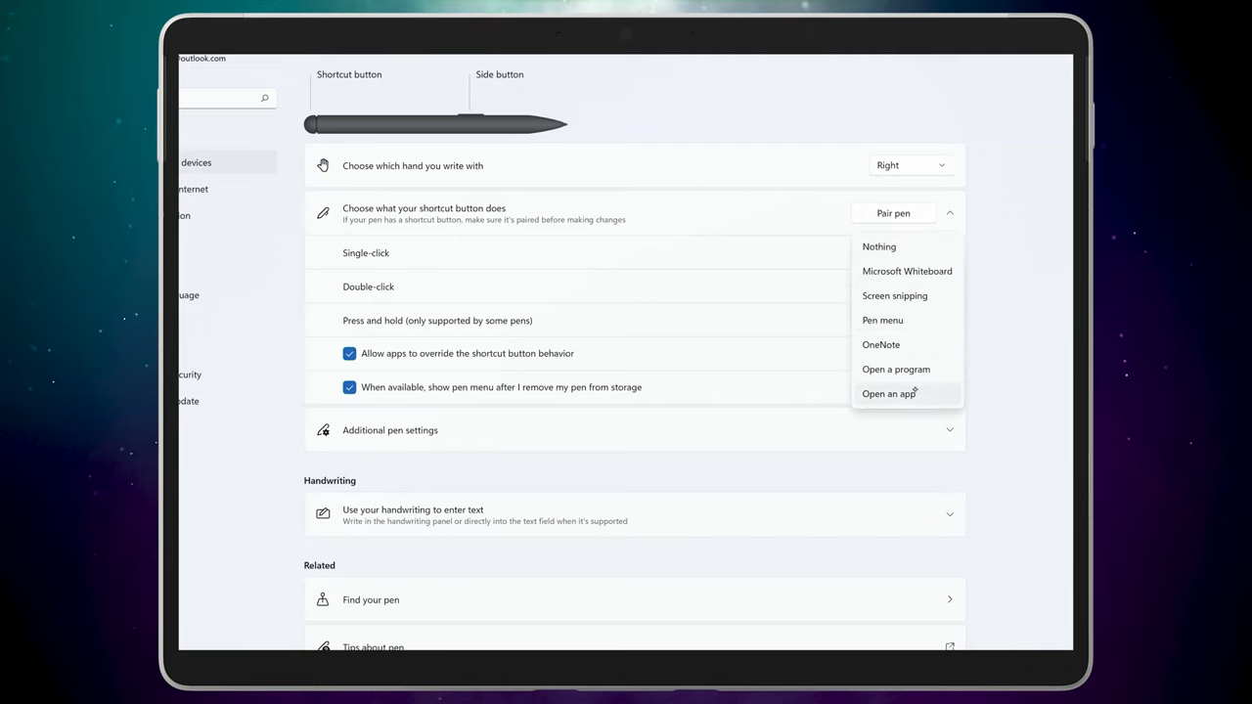
click(888, 394)
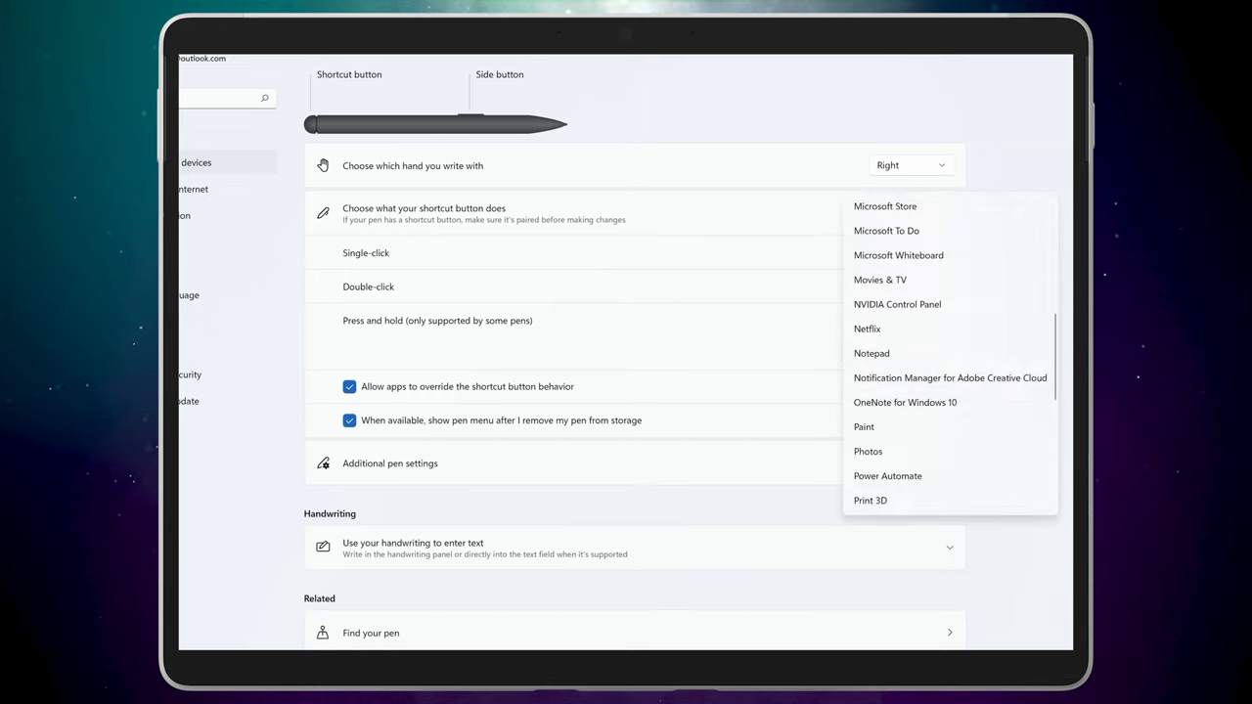